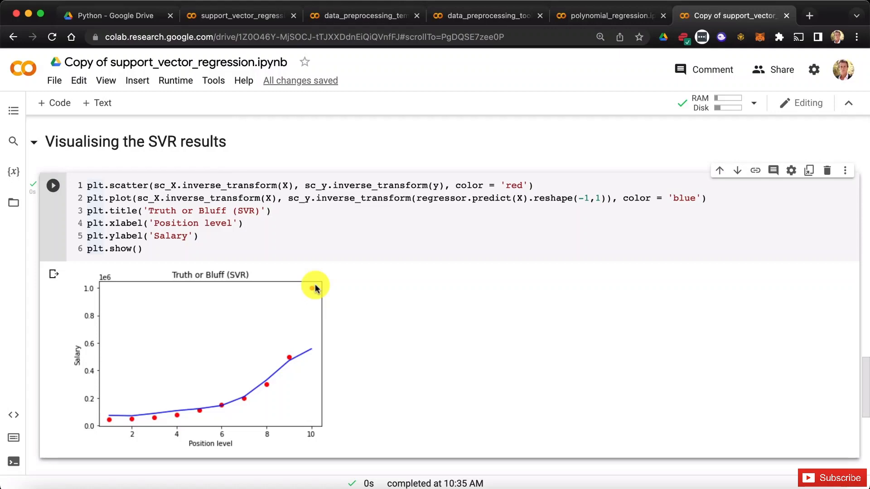
mouse_move(199, 148)
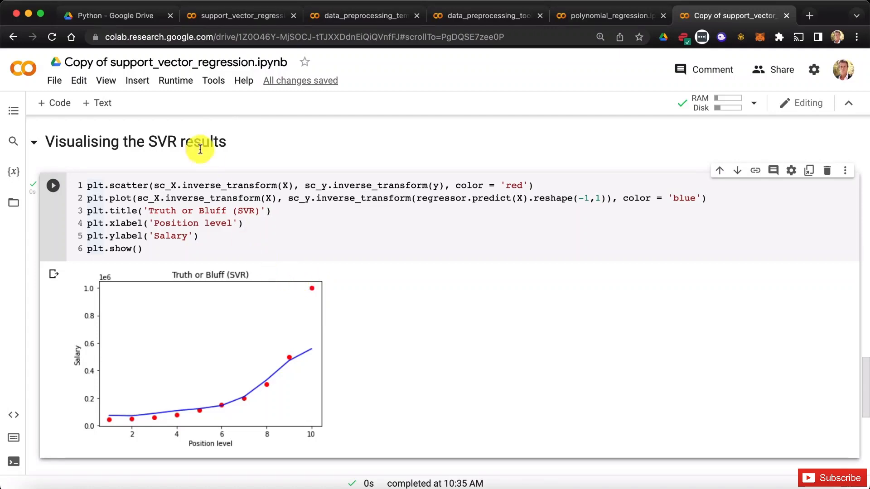
Scroll down to the 'for higher resolution and smoother curve' section and add an empty code cell.
scroll(down, 3)
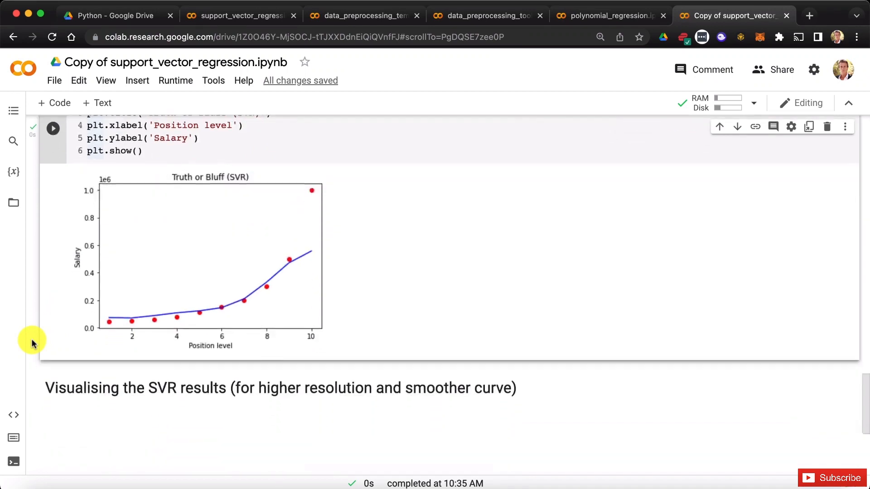
scroll(down, 3)
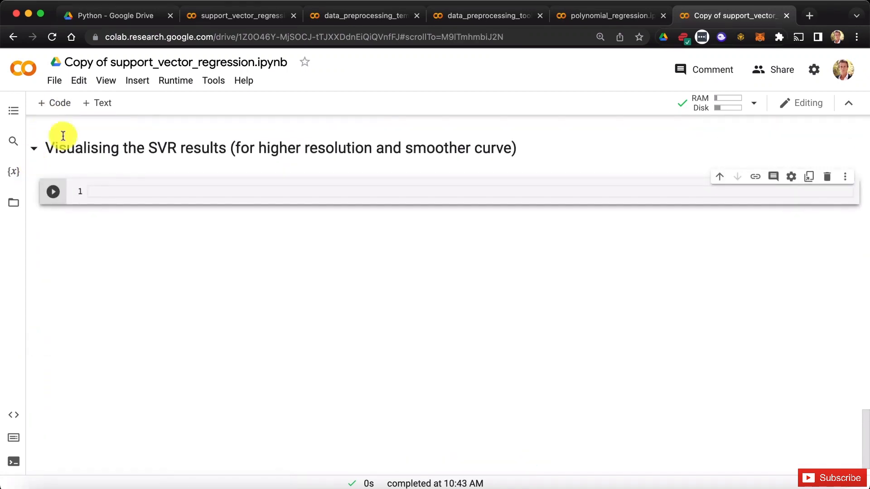
Copy the high-resolution plot code from the polynomial_regression notebook and return to the SVR copy.
click(607, 15)
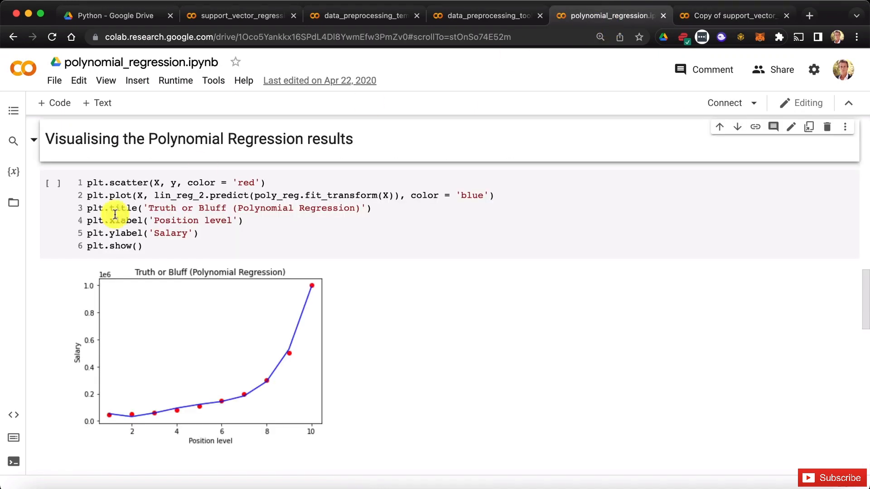
scroll(down, 3)
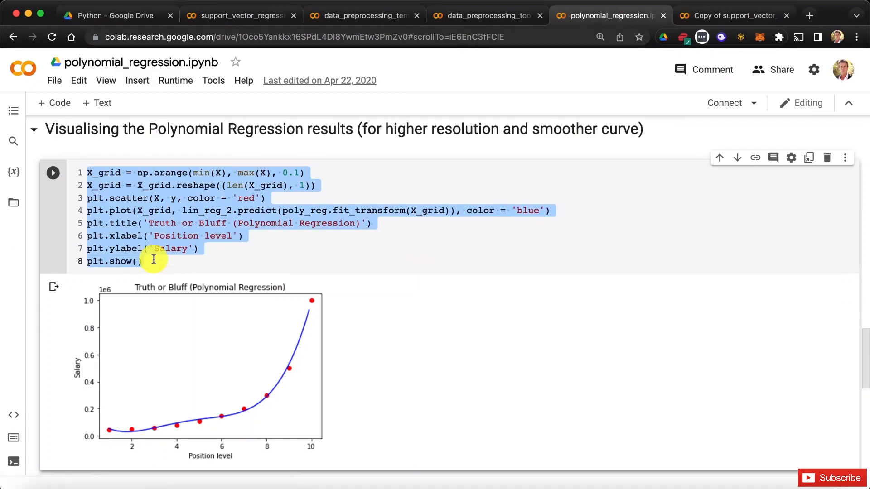
click(732, 15)
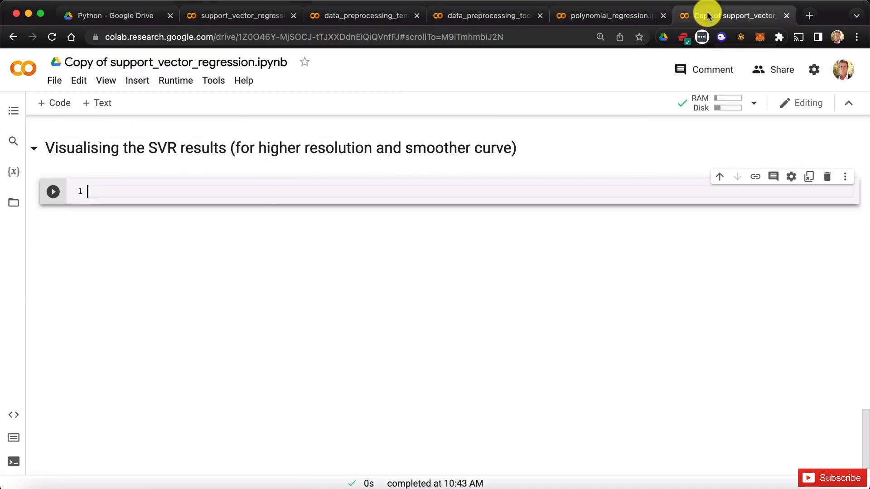
mouse_move(163, 297)
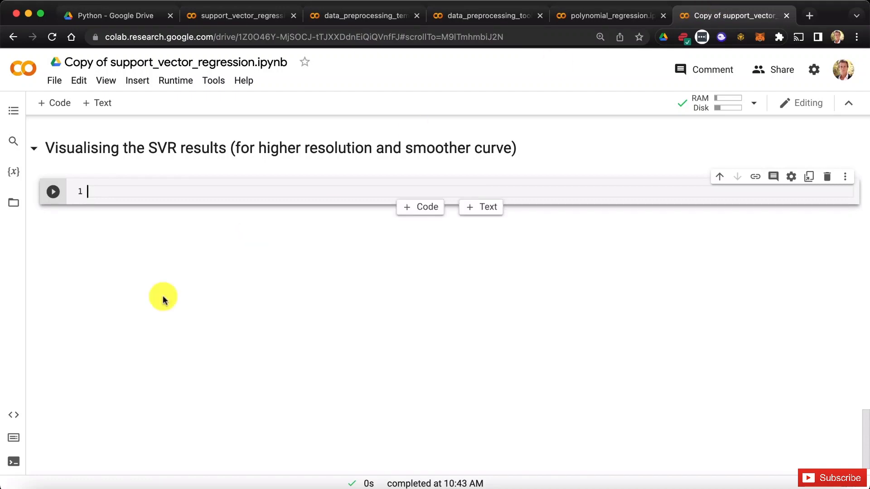
Paste the X_grid plotting code into the empty cell and retitle it 'Truth or Bluff (SVR)'.
text(X_grid = np.arange(min(X), max(X), 0.1))
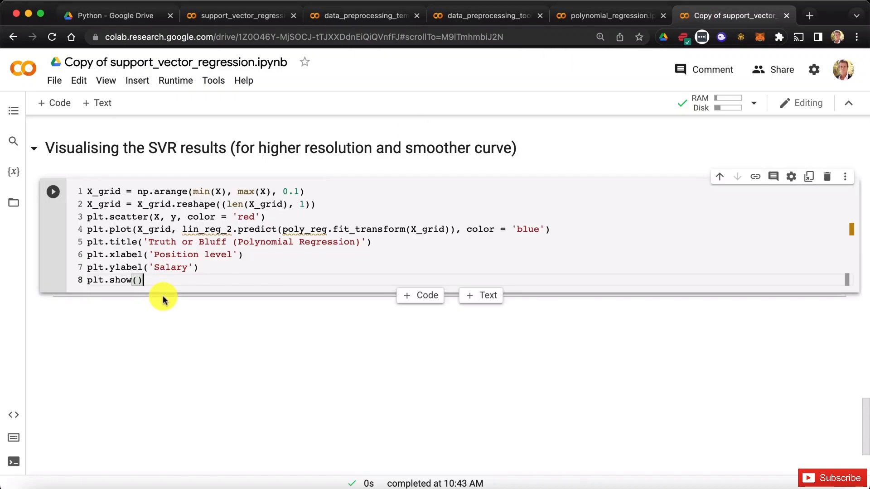
mouse_move(348, 246)
text(SV)
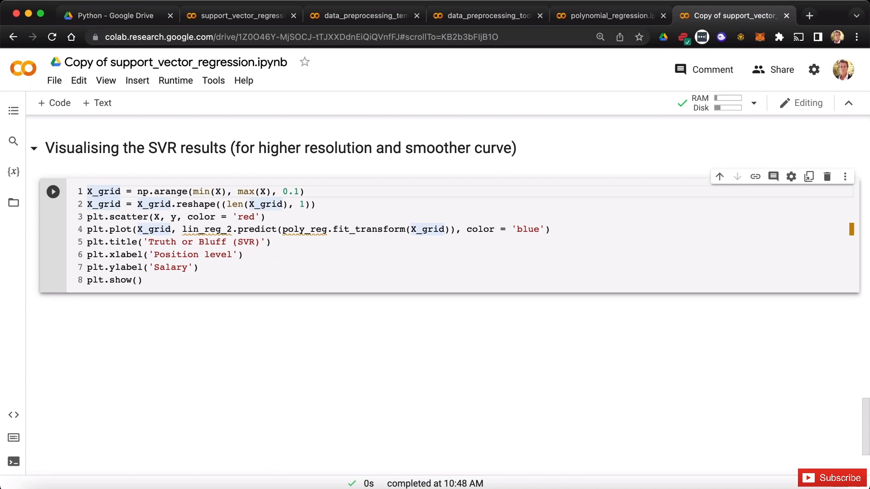
click(88, 191)
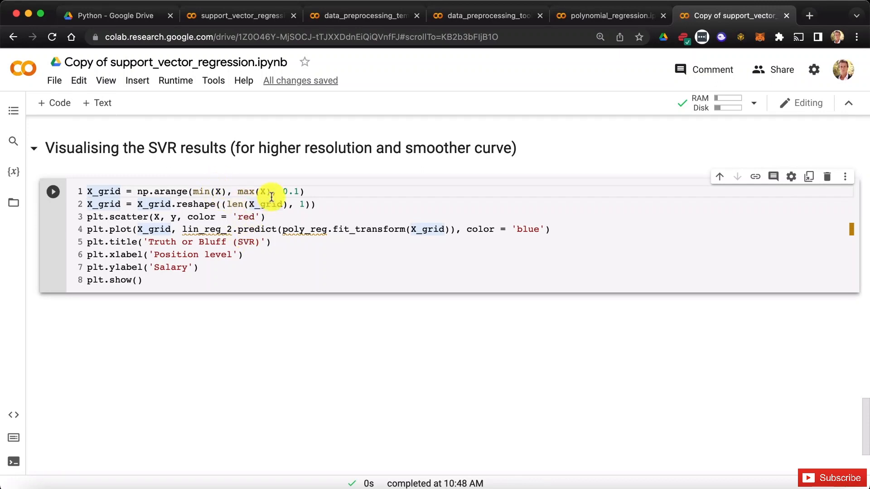
mouse_move(219, 191)
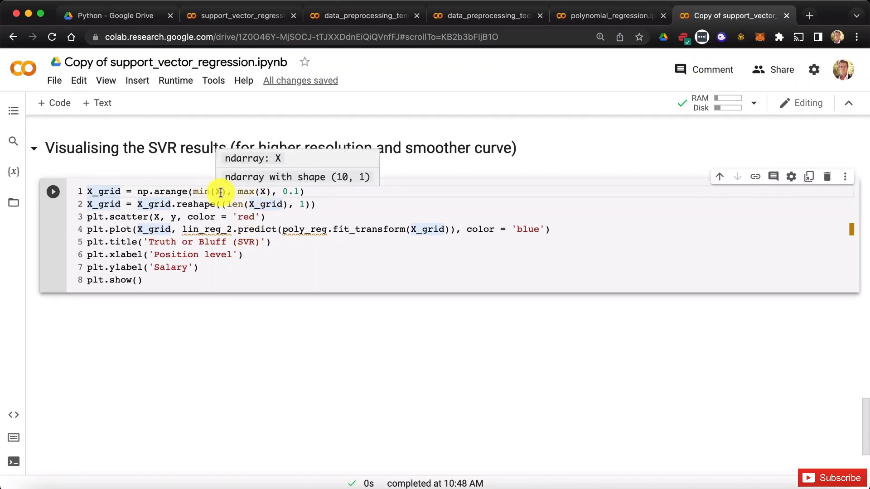
mouse_move(268, 191)
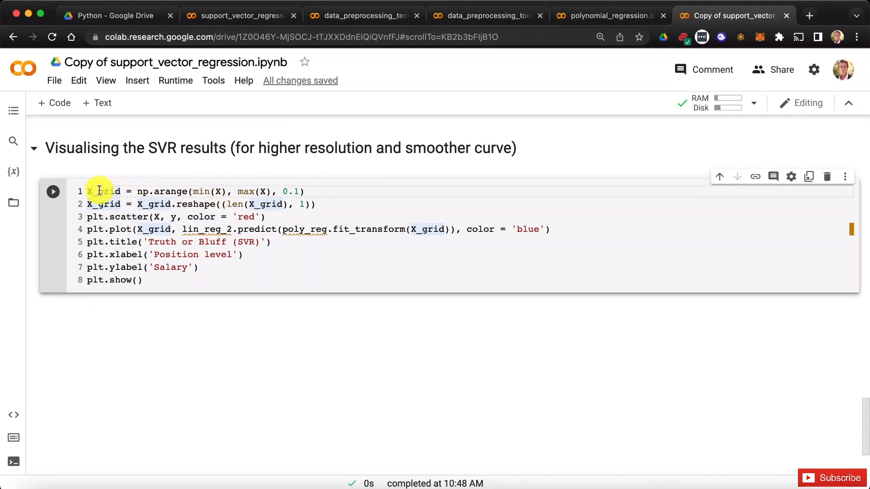
mouse_move(103, 191)
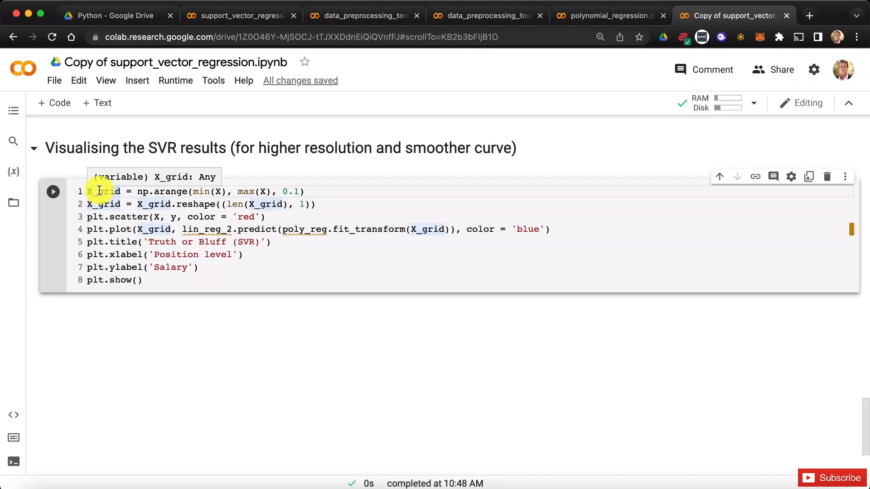
mouse_move(326, 190)
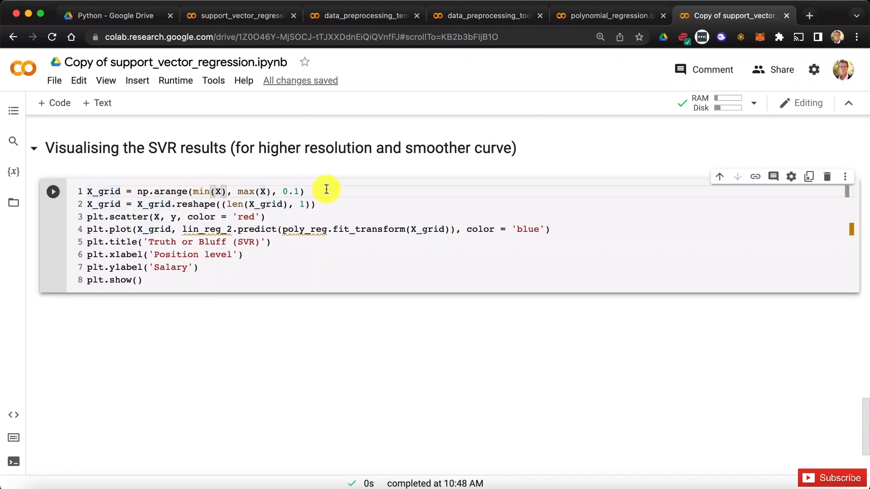
Wrap X in sc_X.inverse_transform() inside both min() and max() of the X_grid line.
text(sc_X)
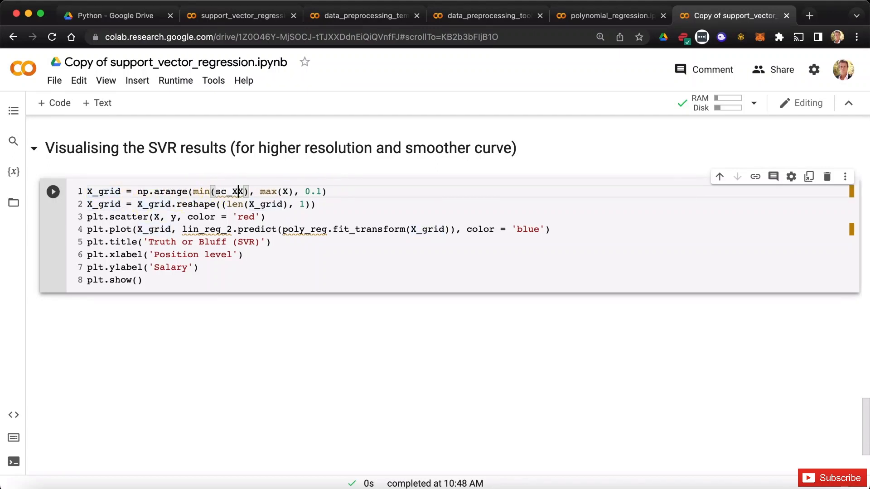
text(.in)
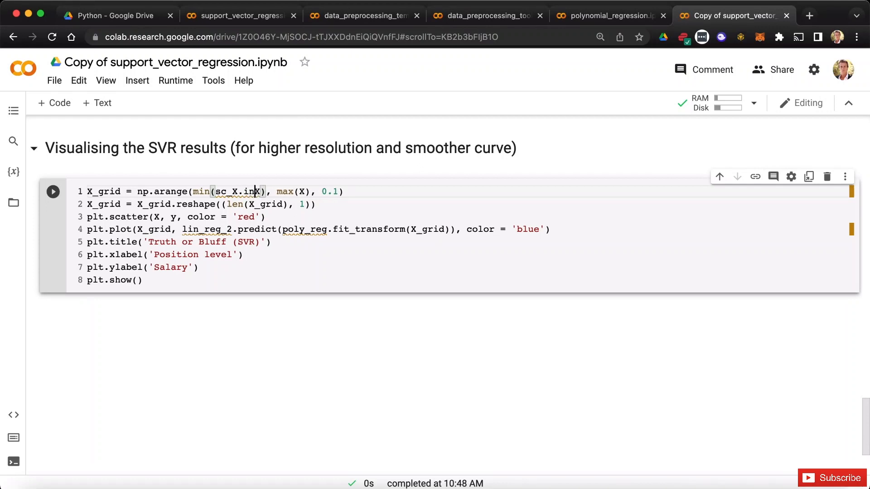
text(verse_transform(X)
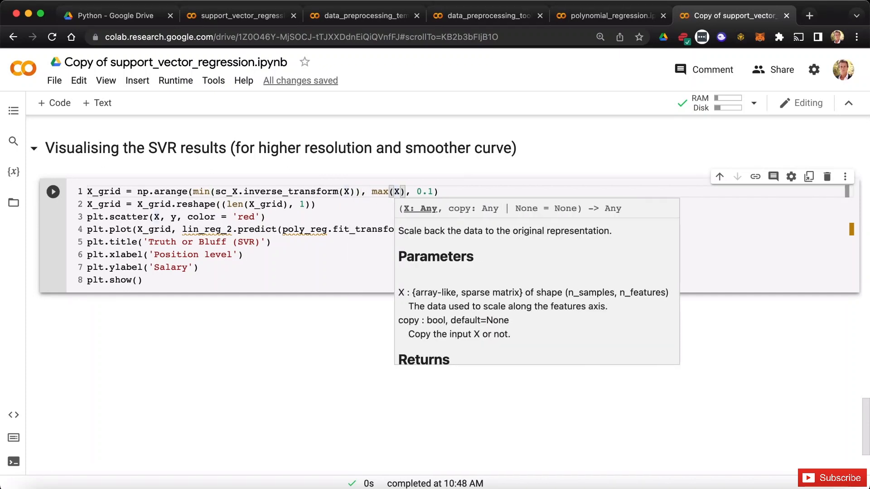
text(sc_X_)
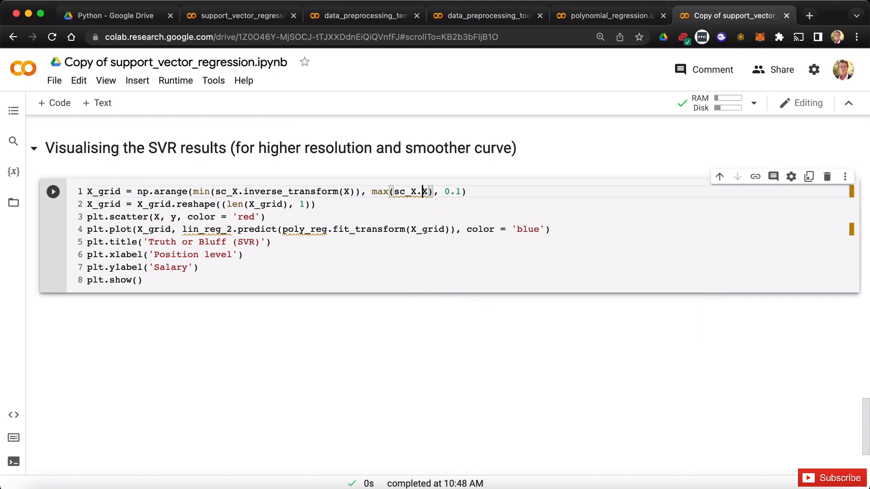
text(inverse_t)
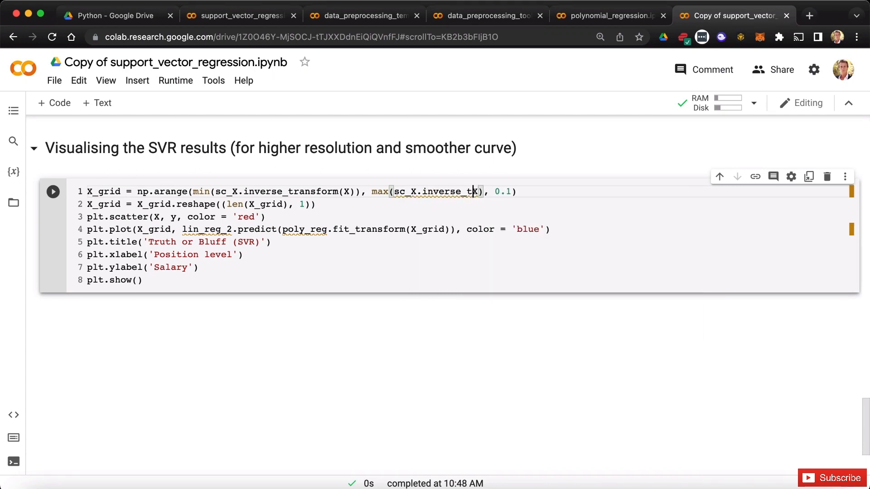
text(ransform(X)
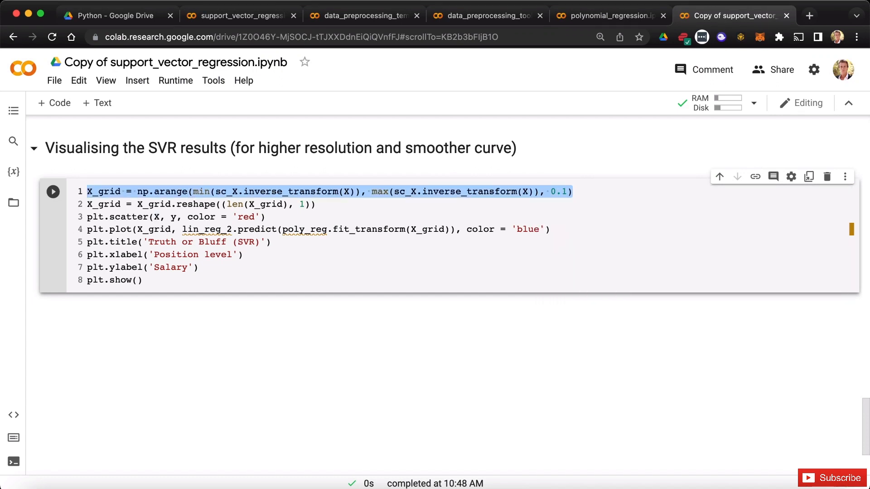
click(89, 204)
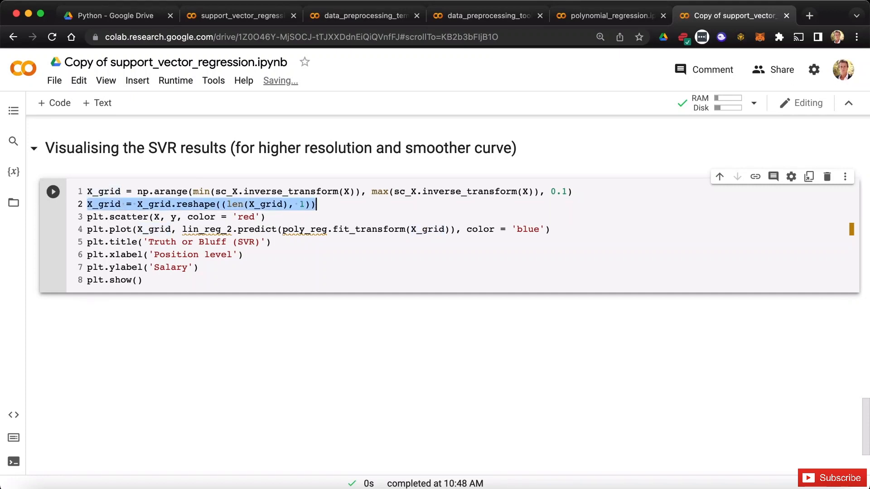
Change plt.scatter to plot sc_X.inverse_transform(X) and sc_y.inverse_transform(y).
click(89, 217)
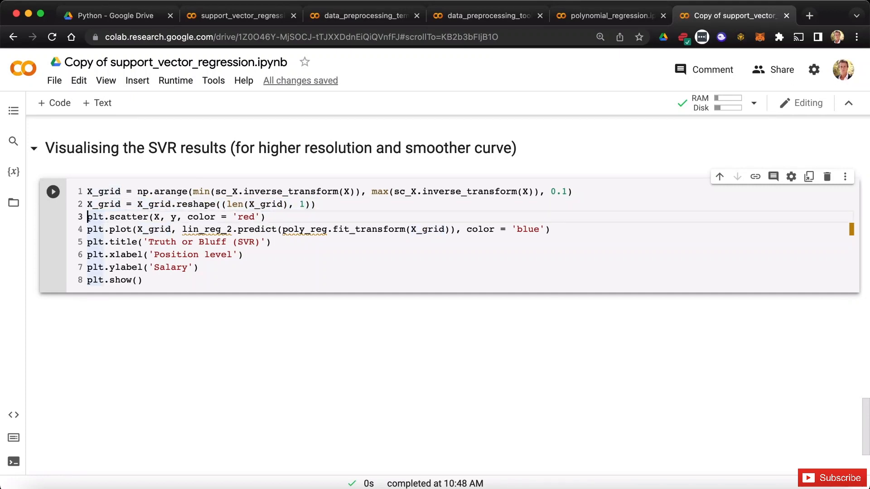
mouse_move(158, 217)
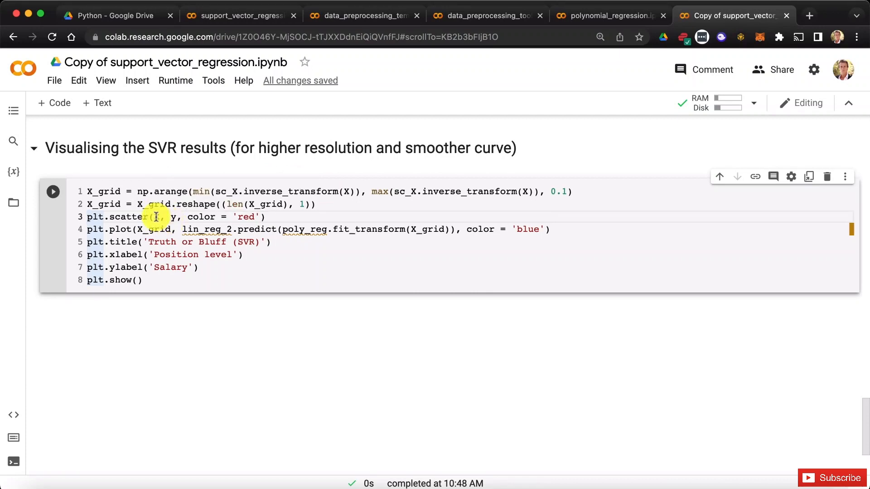
mouse_move(316, 229)
text(sc_)
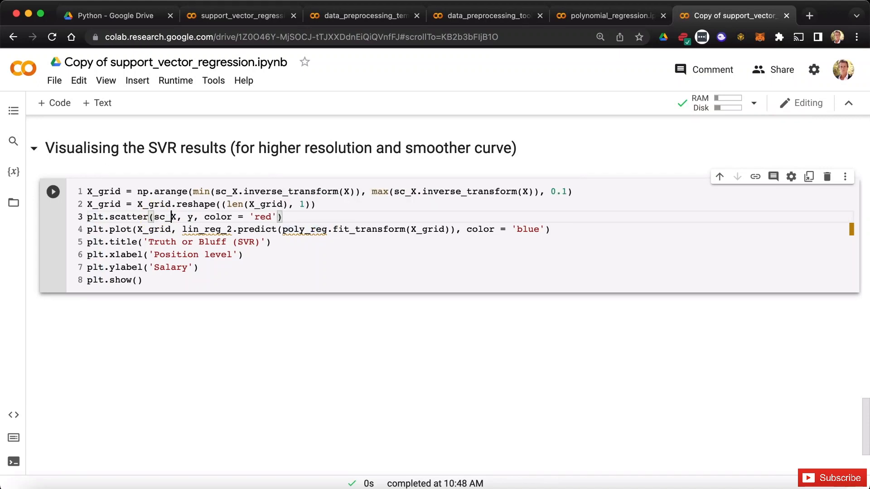
text(.in)
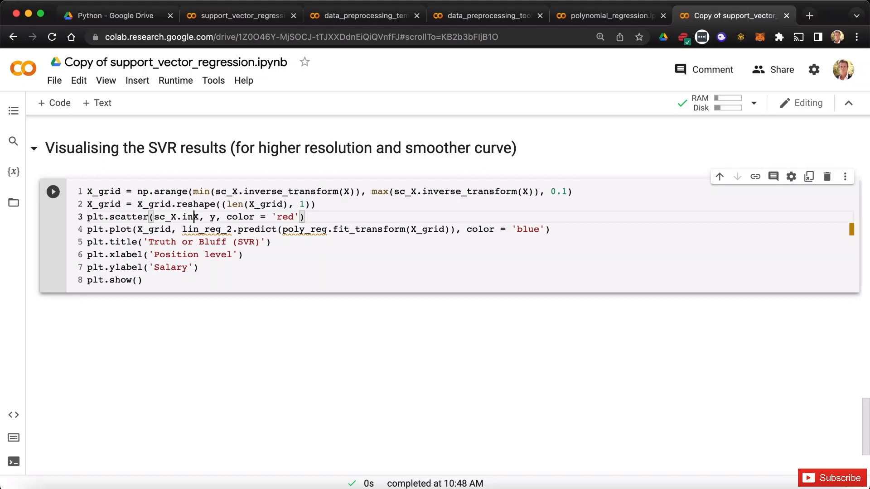
text(verse_transform()
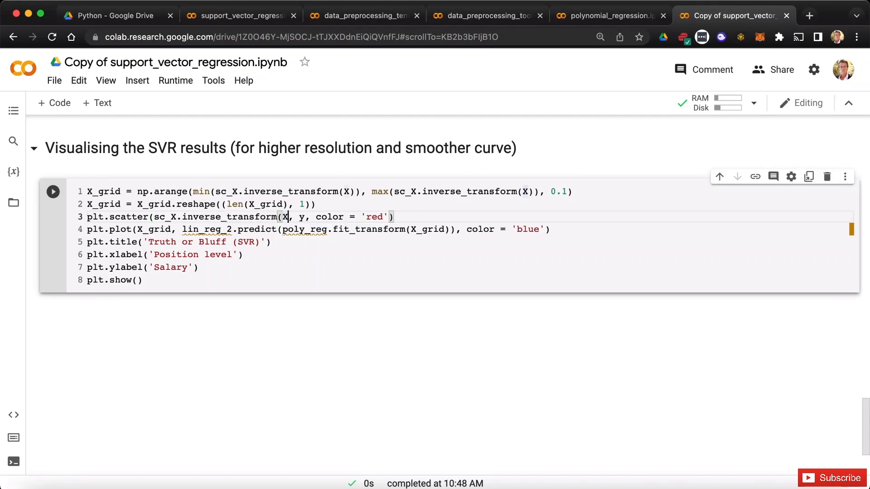
text(sc_y.inverse_transform(y)
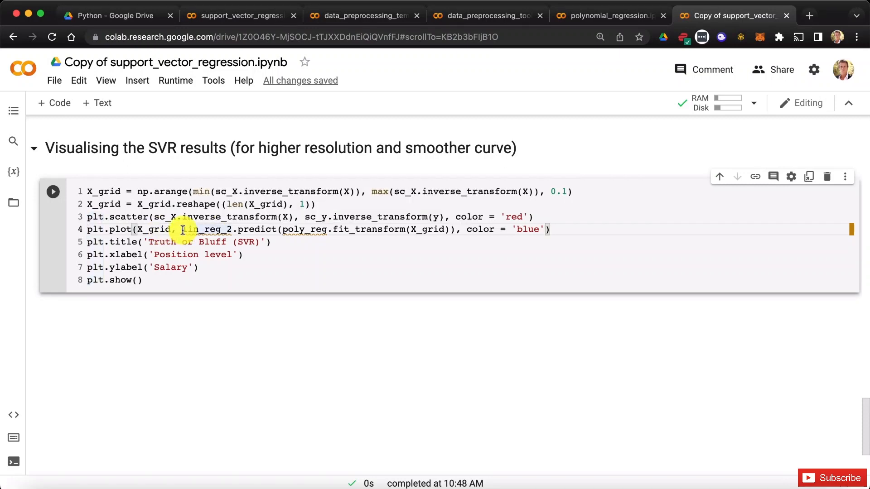
mouse_move(343, 229)
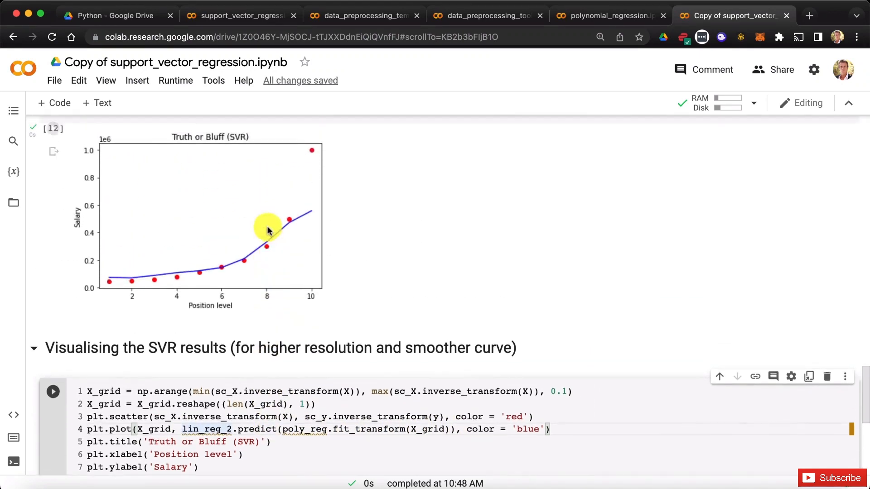
Reuse sc_y.inverse_transform(regressor.predict(X).reshape(-1,1)) from the earlier cell in the plt.plot line.
scroll(up, 3)
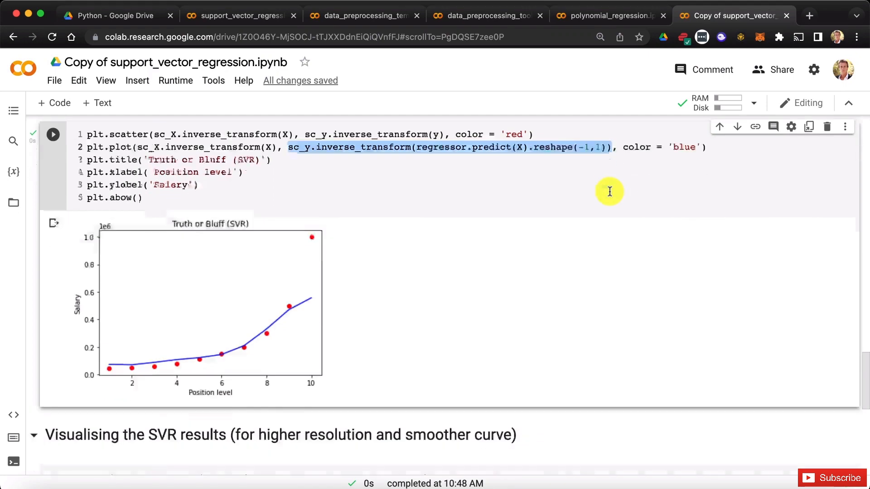
scroll(down, 3)
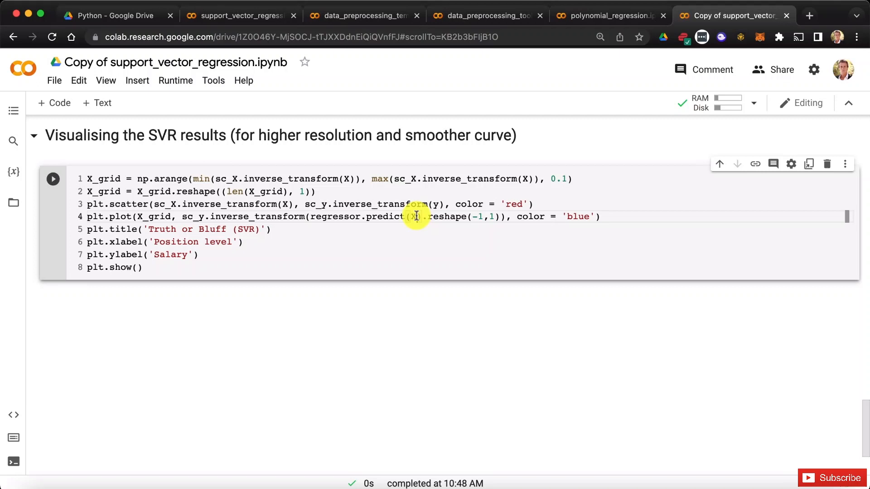
Change the plt.plot prediction to regressor.predict(sc_X.transform(X_grid)).
text(_grid)
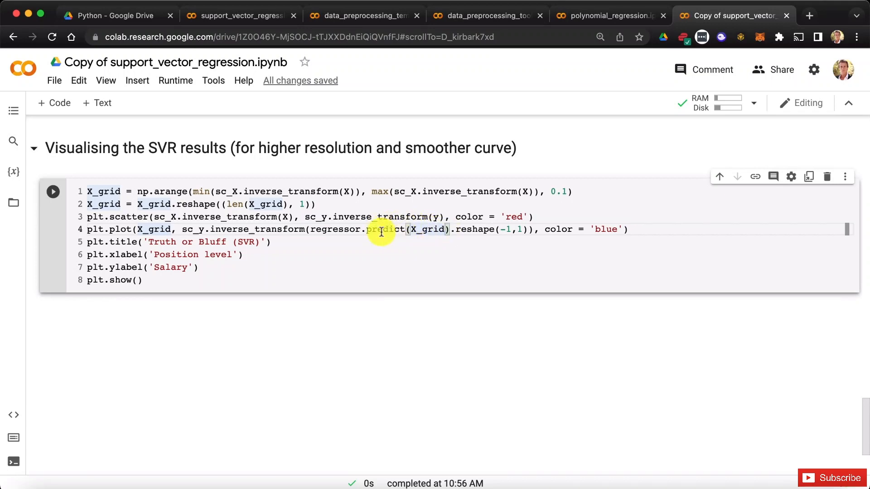
mouse_move(428, 229)
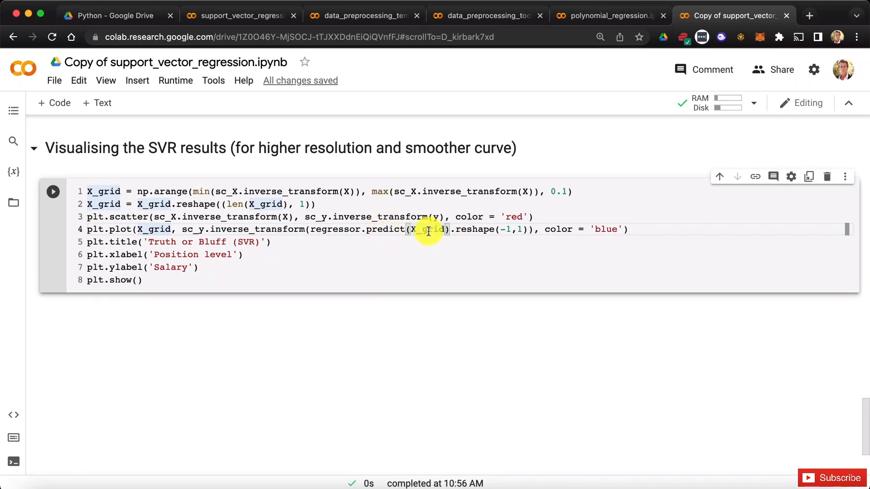
mouse_move(265, 191)
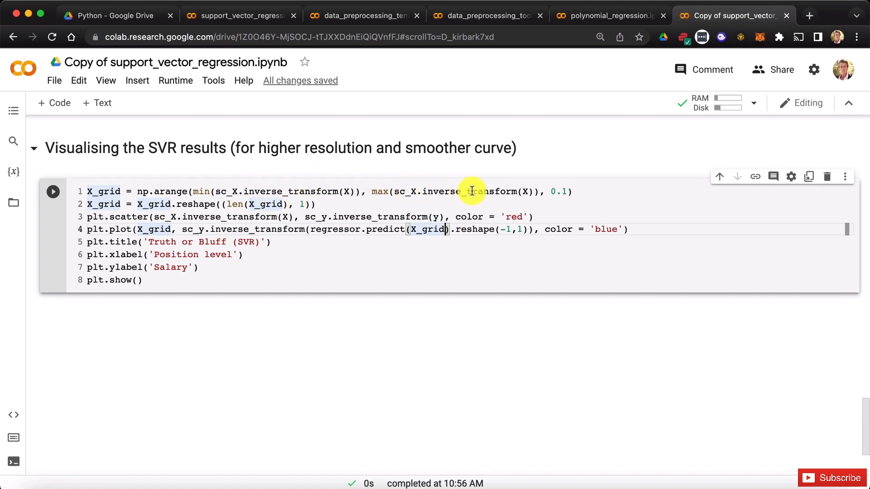
mouse_move(398, 234)
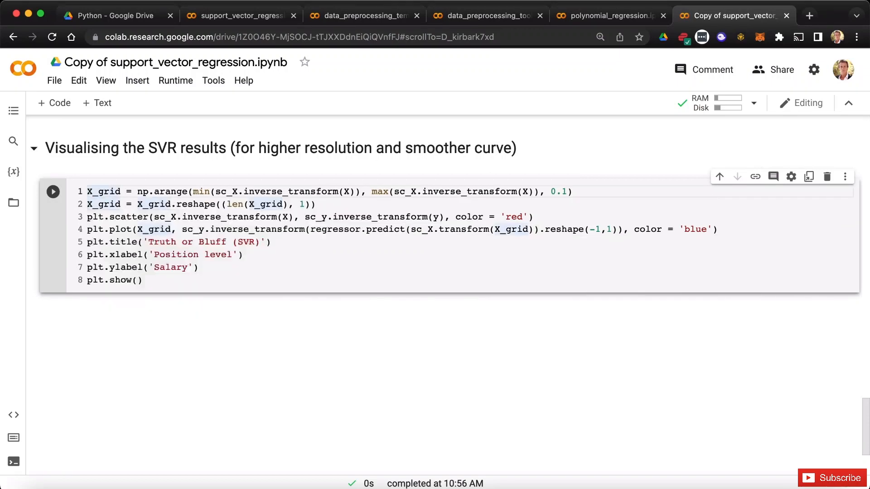
Run the cell to display the smooth blue SVR curve over the red salary points.
click(52, 191)
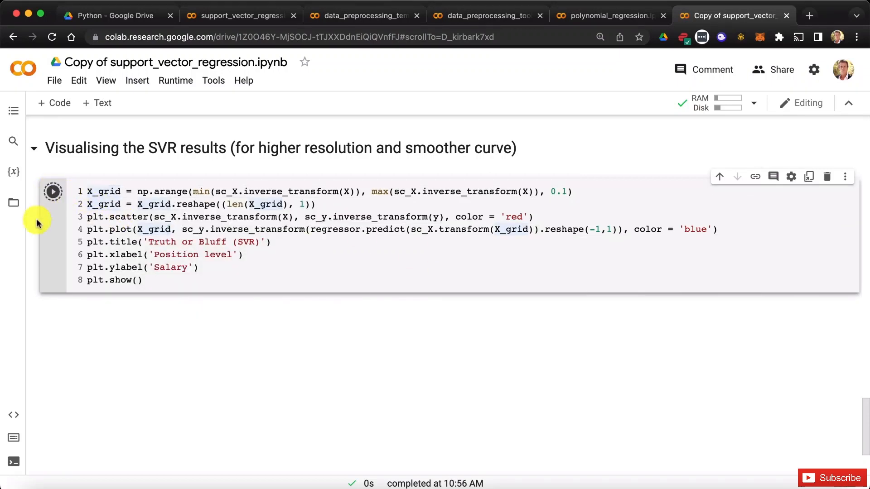
click(52, 191)
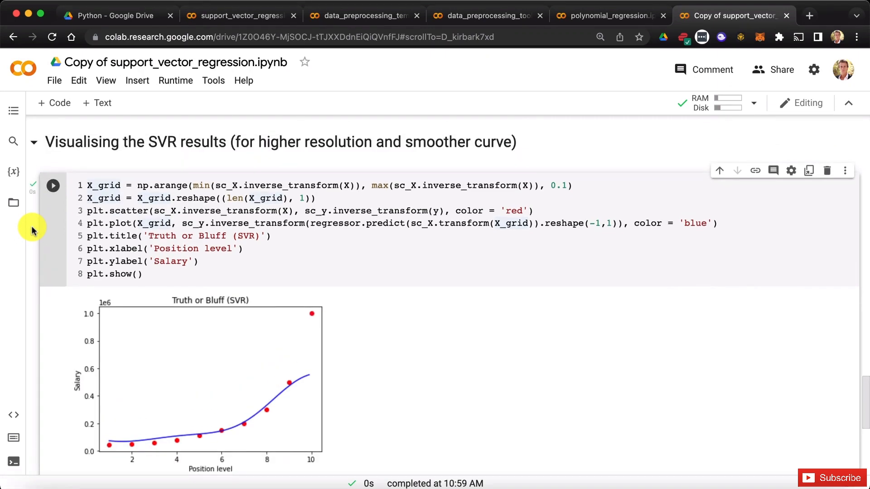
scroll(up, 3)
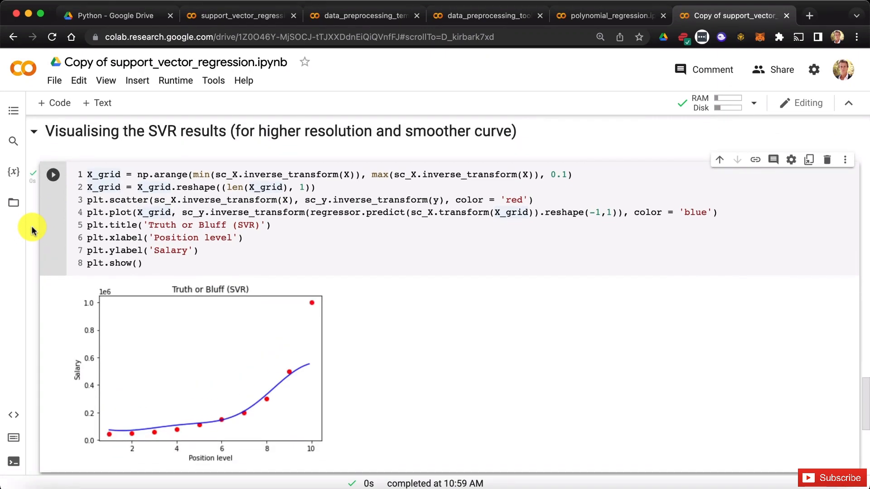